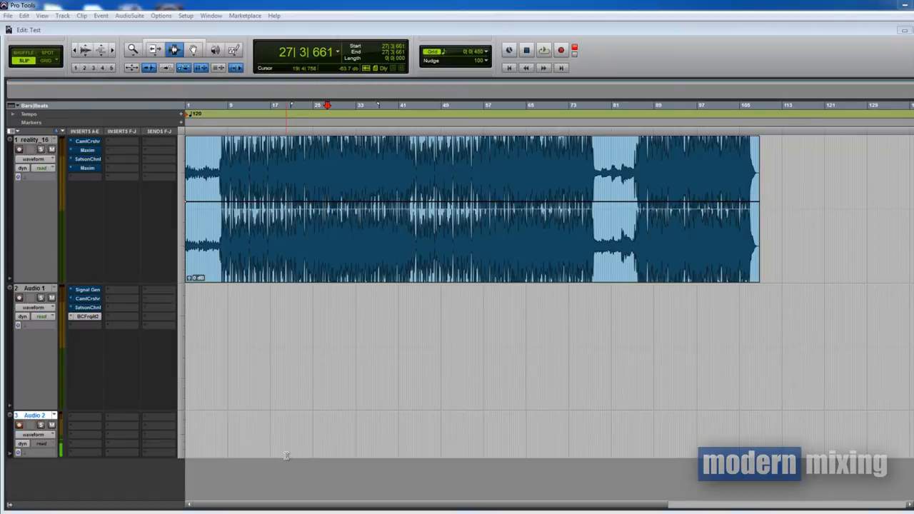
# Step: Open the CamelCrusher and Satson Channel insert windows on reality_16 together
pyautogui.click(20, 425)
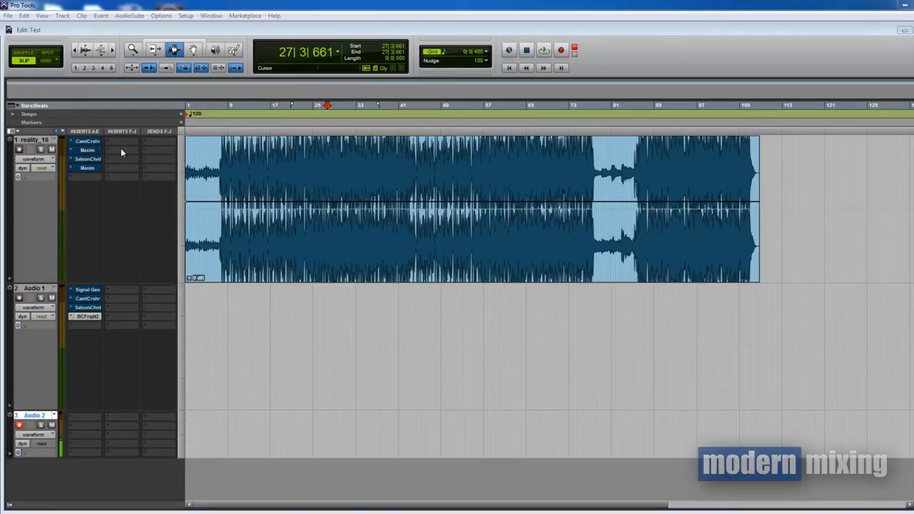
pyautogui.click(87, 141)
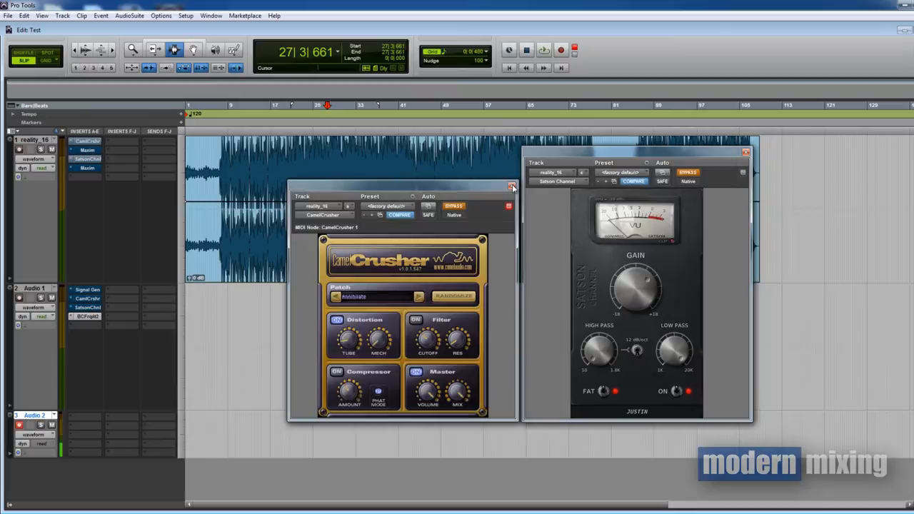
# Step: Close the reality_16 CamelCrusher and Satson Channel plugin windows
pyautogui.click(513, 186)
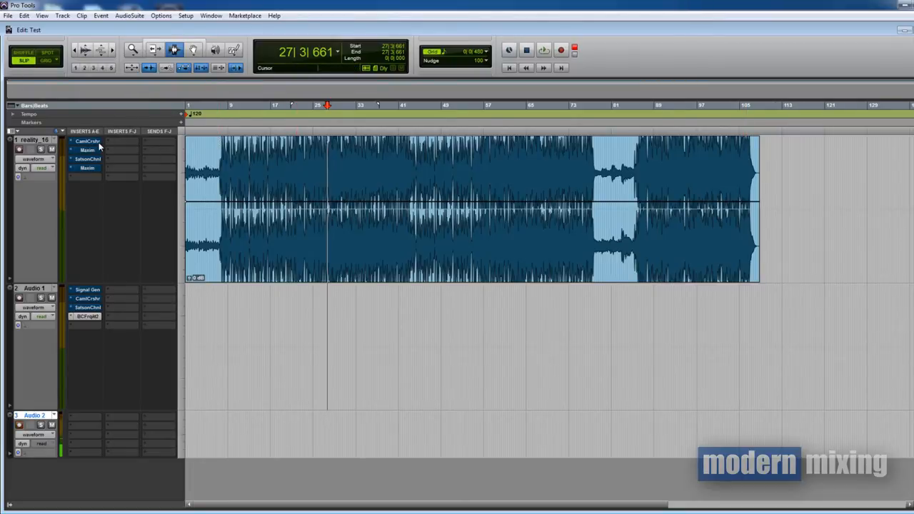
# Step: Open CamelCrusher on reality_16, play the song, and place Maxim's window beside it
pyautogui.click(87, 141)
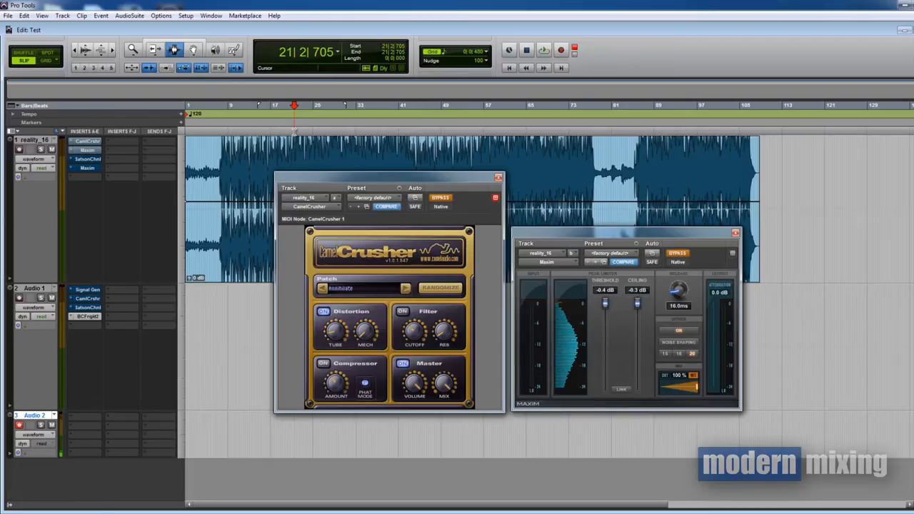
pyautogui.click(526, 50)
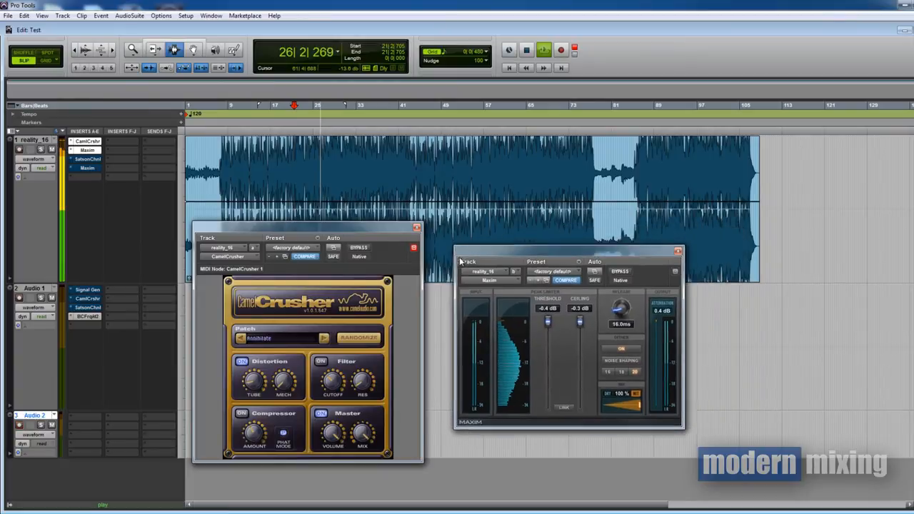
pyautogui.moveTo(468, 261); pyautogui.dragTo(443, 265)
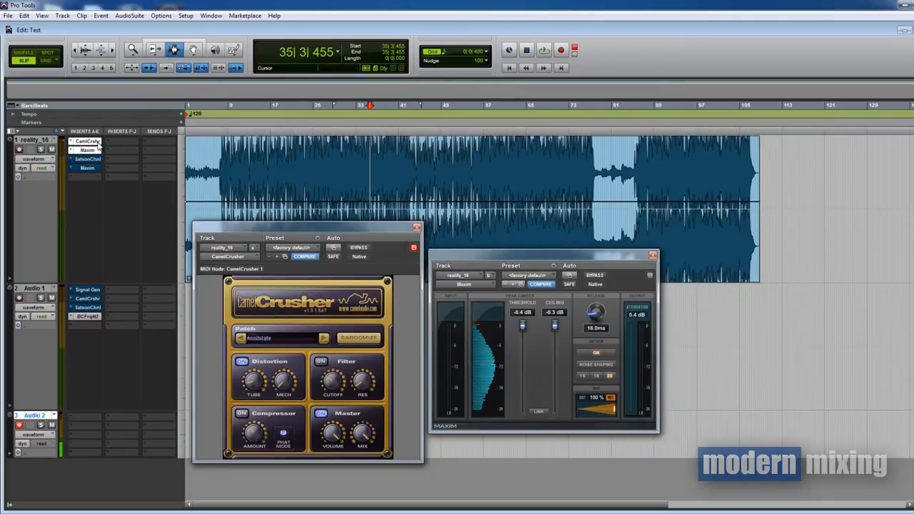
# Step: Open Satson Channel on reality_16, play the song, and set Maxim's threshold to -3.4 dB
pyautogui.click(87, 159)
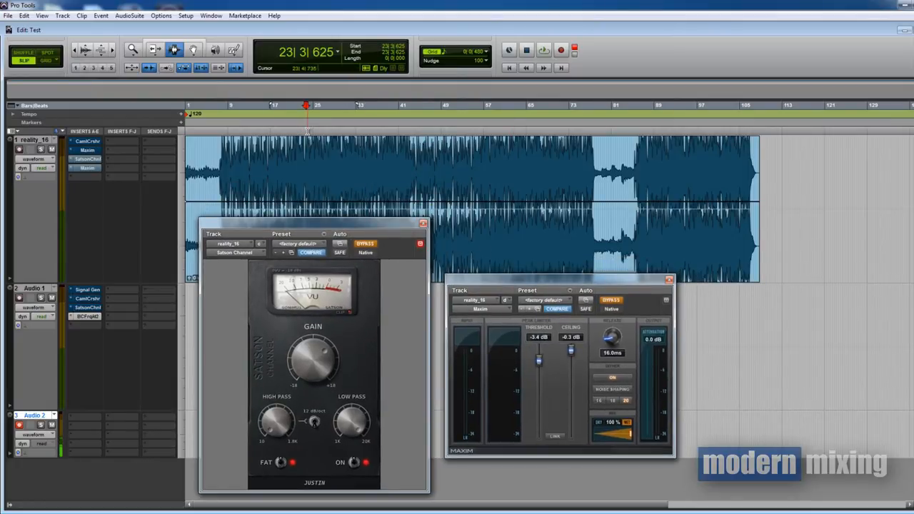
pyautogui.click(526, 49)
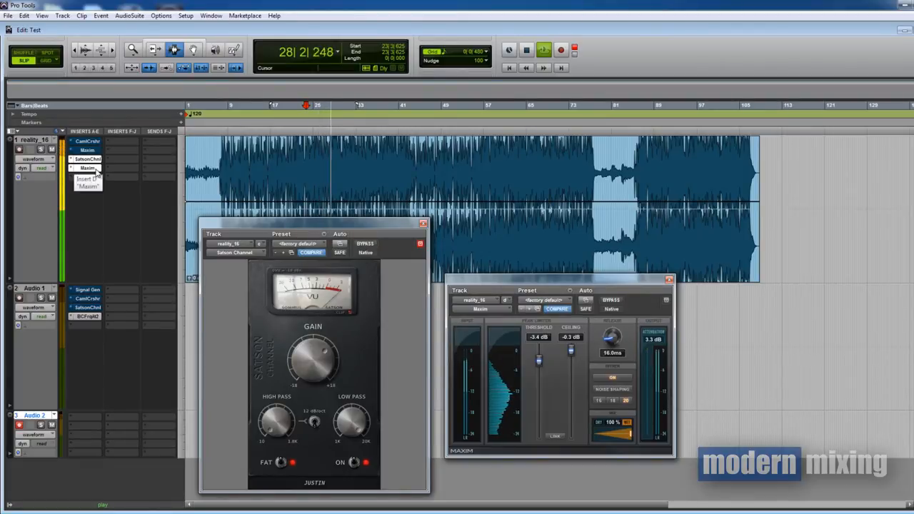
pyautogui.click(365, 243)
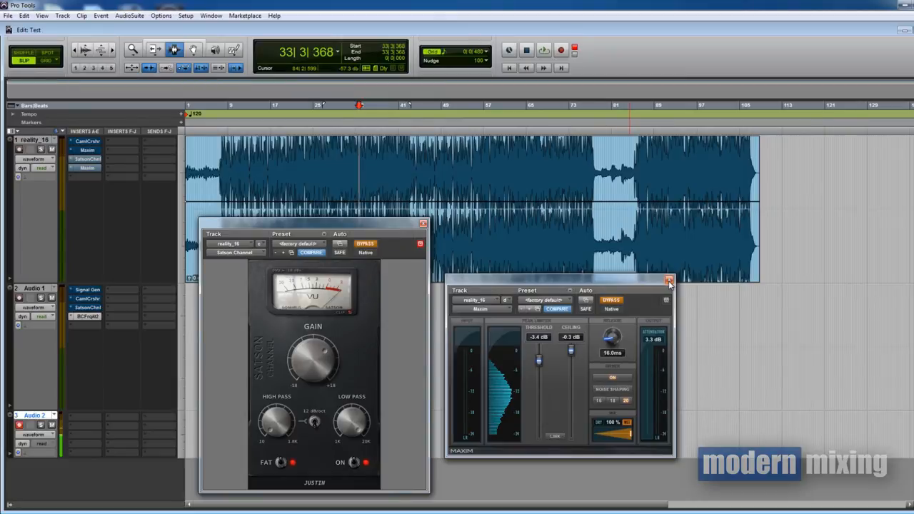
pyautogui.moveTo(669, 280)
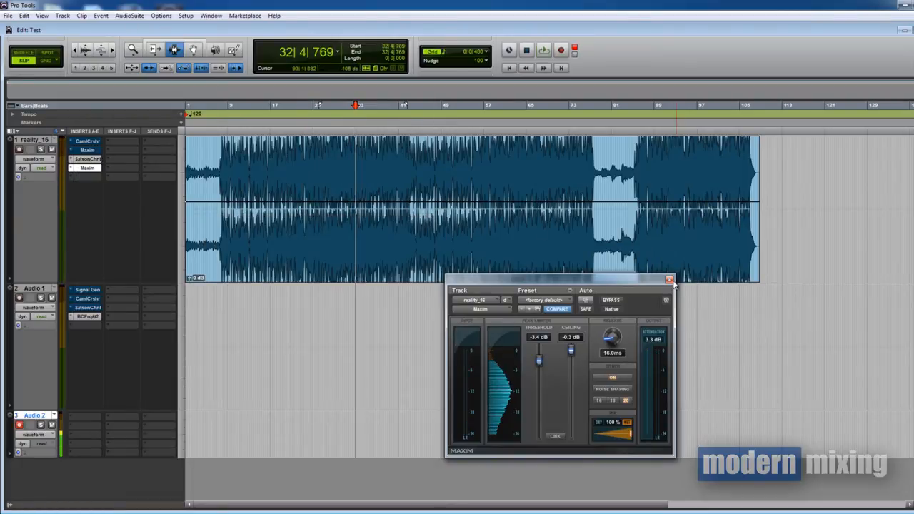
# Step: Close Maxim and open FreqAnalyst and Signal Generator on Audio 1. Play the 100 Hz tone through CamelCrusher
pyautogui.click(670, 278)
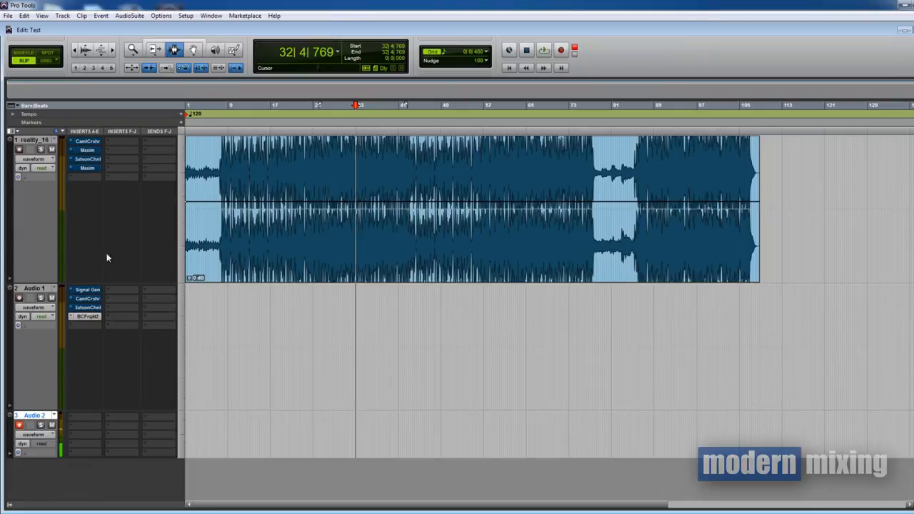
pyautogui.click(85, 316)
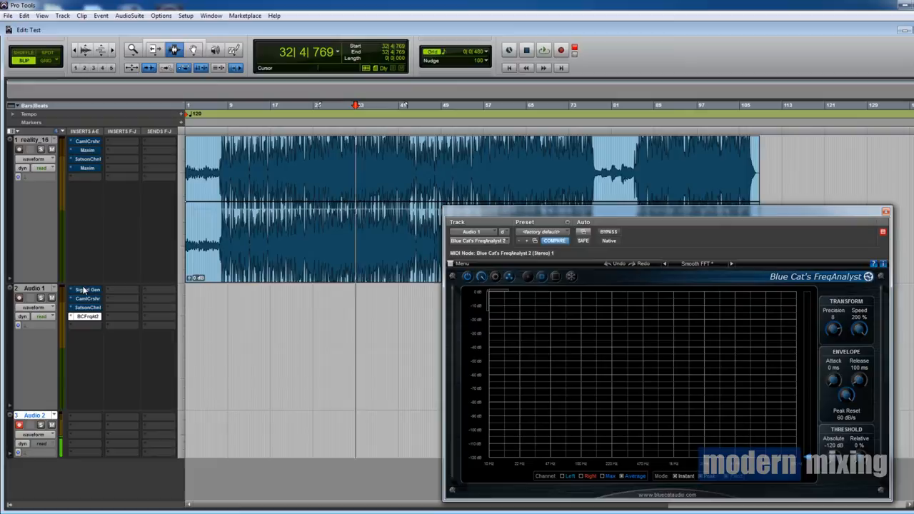
pyautogui.click(86, 289)
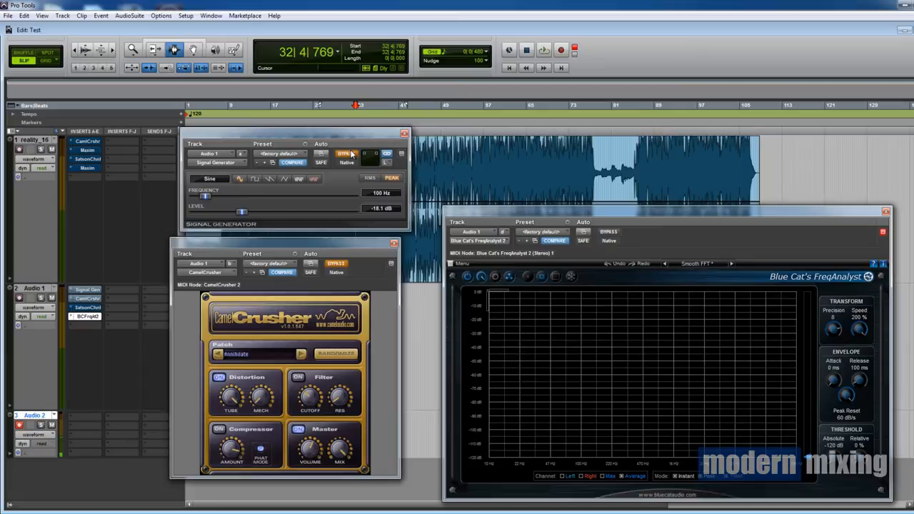
pyautogui.moveTo(345, 153)
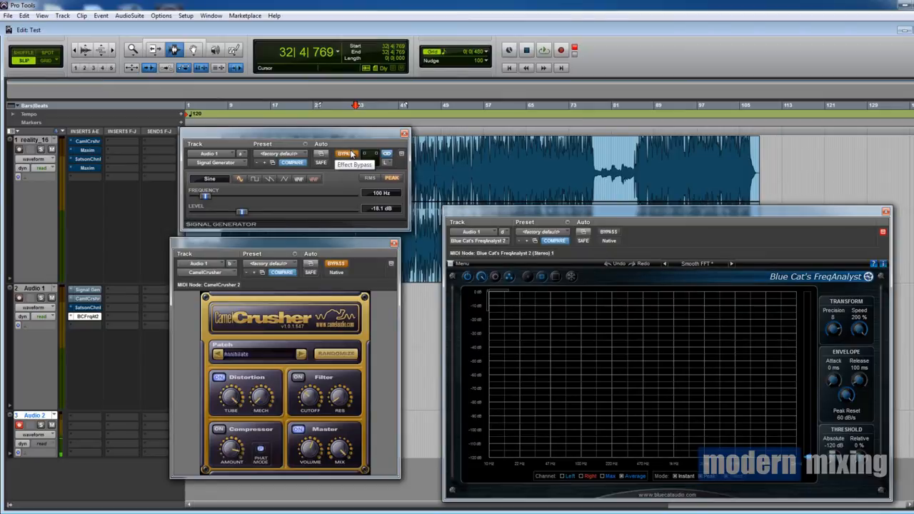
pyautogui.click(346, 154)
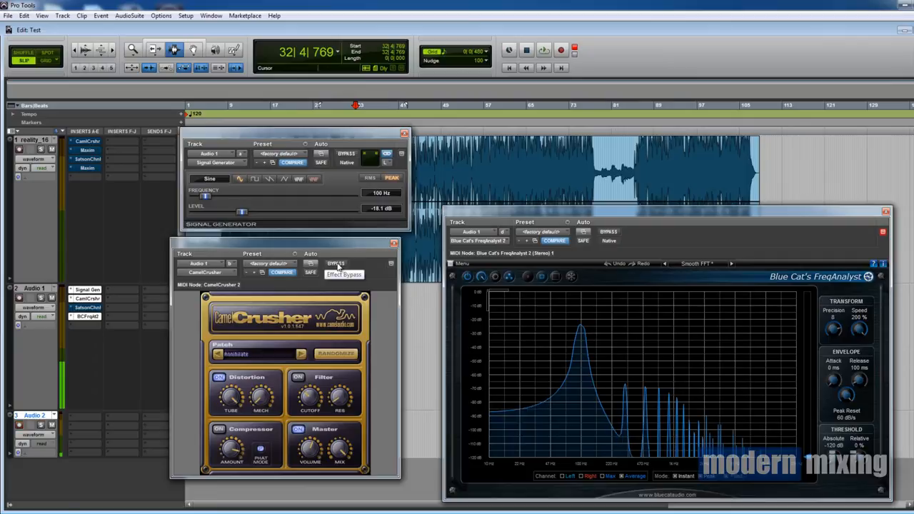
pyautogui.click(336, 263)
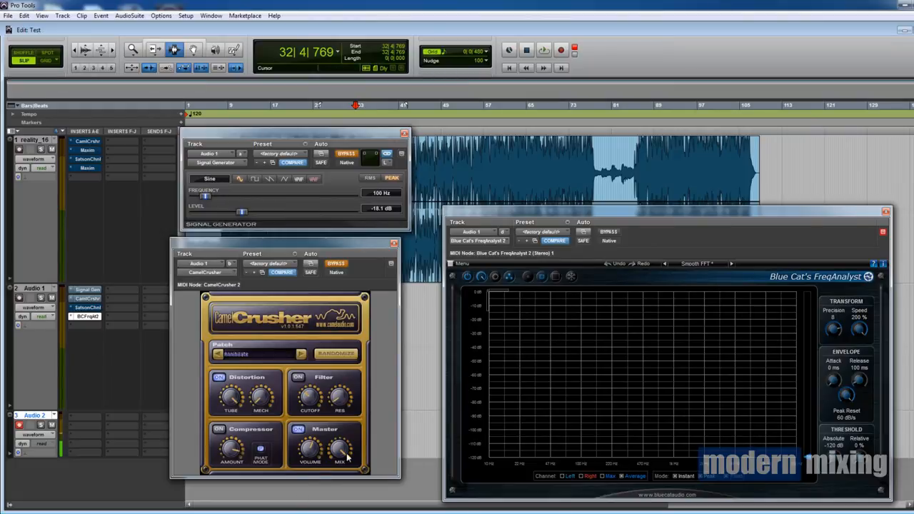
pyautogui.moveTo(326, 450)
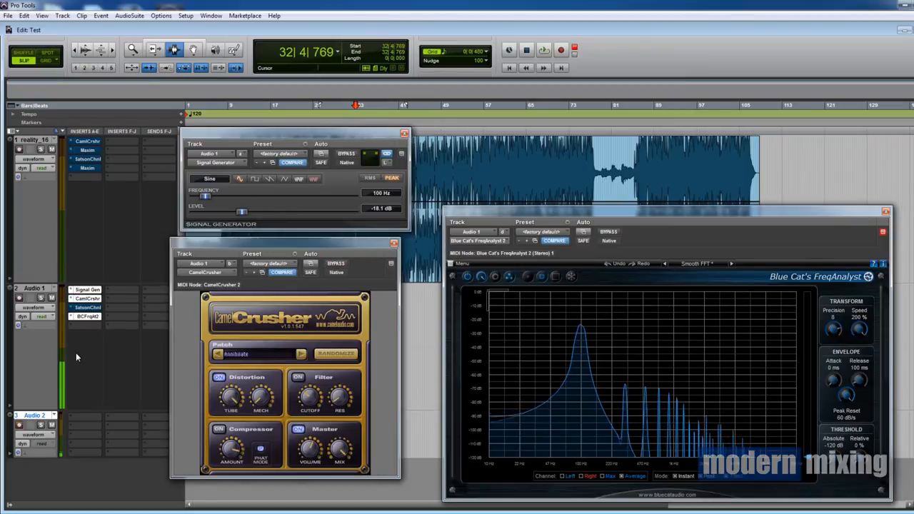
# Step: Bypass CamelCrusher to see the lone 100 Hz peak, then stop the sine tone
pyautogui.click(336, 263)
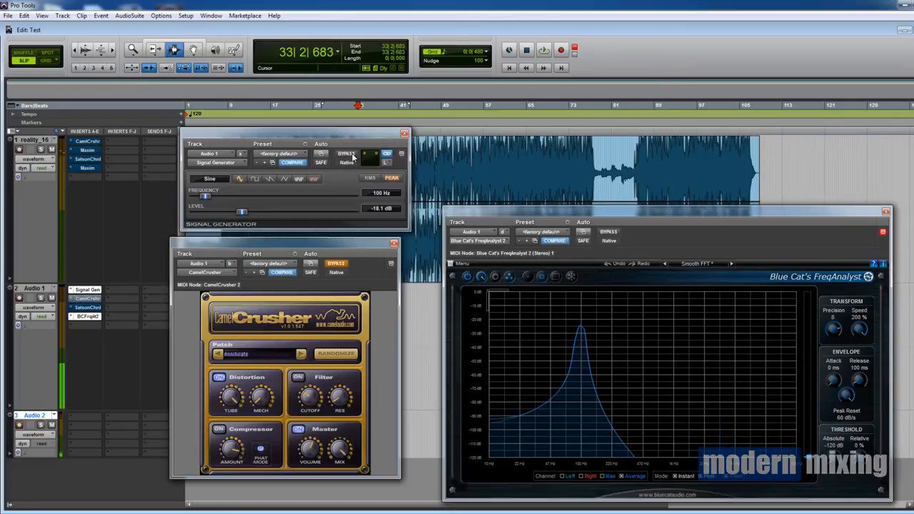
pyautogui.click(347, 152)
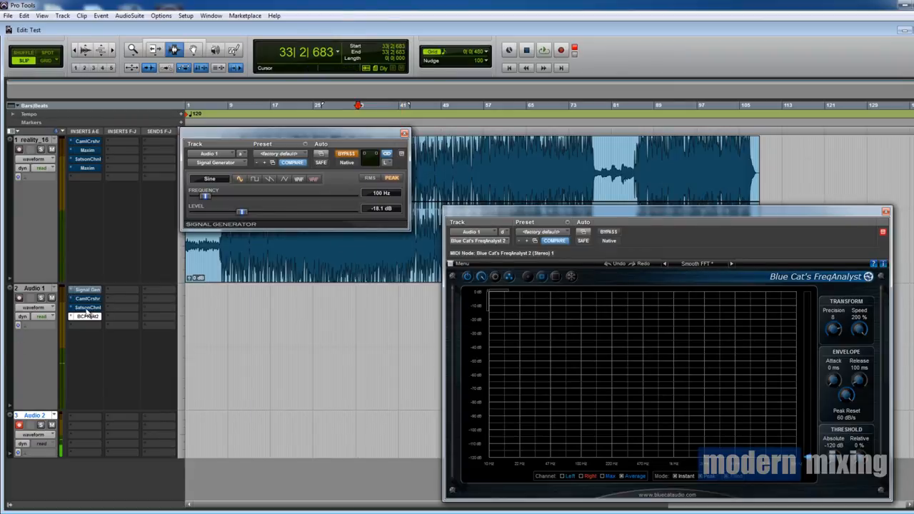
# Step: Open Satson Channel on Audio 1 and view its few added harmonics, then switch its processing off
pyautogui.click(87, 307)
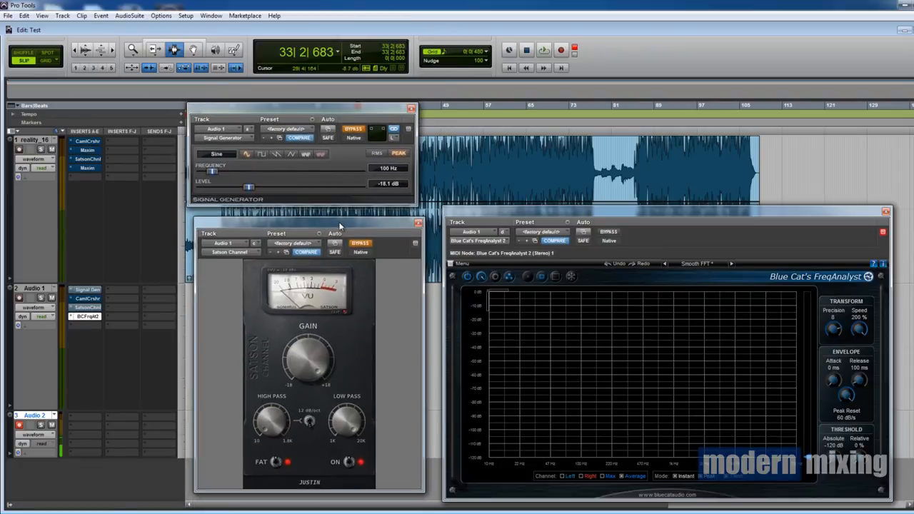
pyautogui.moveTo(400, 225)
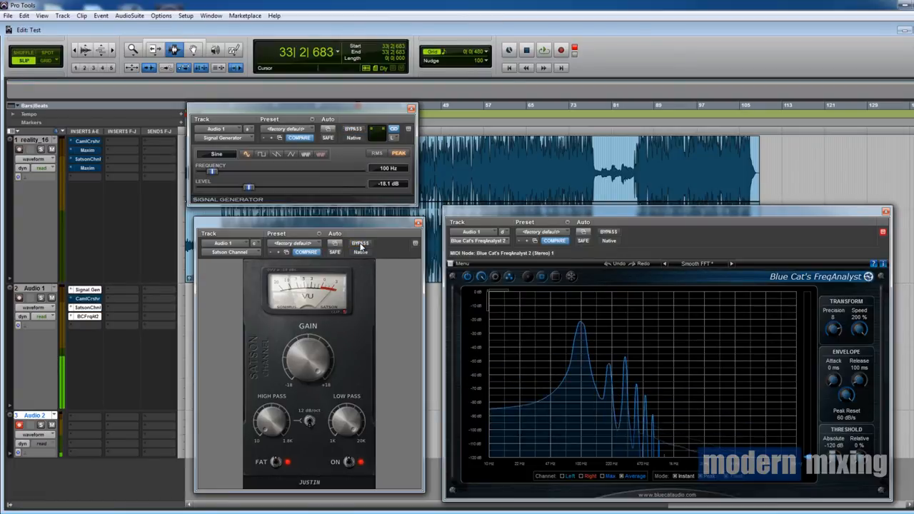
pyautogui.moveTo(360, 243)
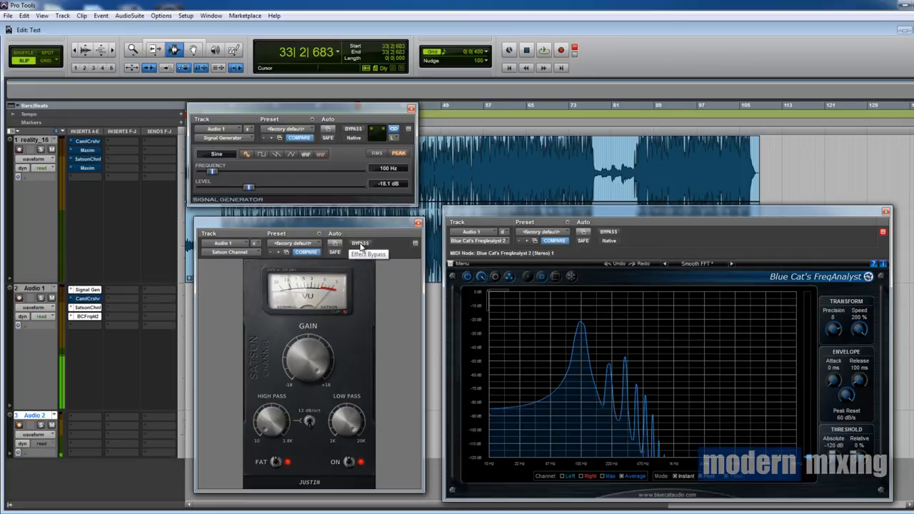
pyautogui.click(361, 243)
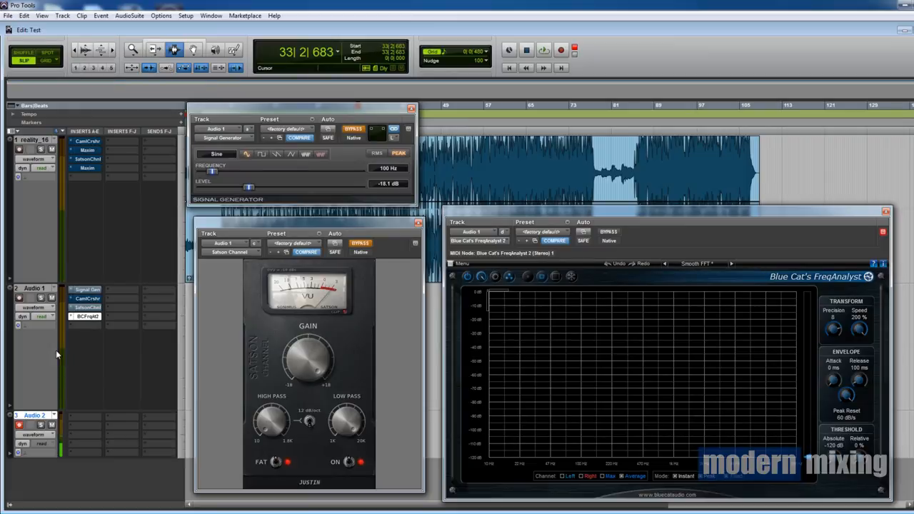
pyautogui.moveTo(65, 355)
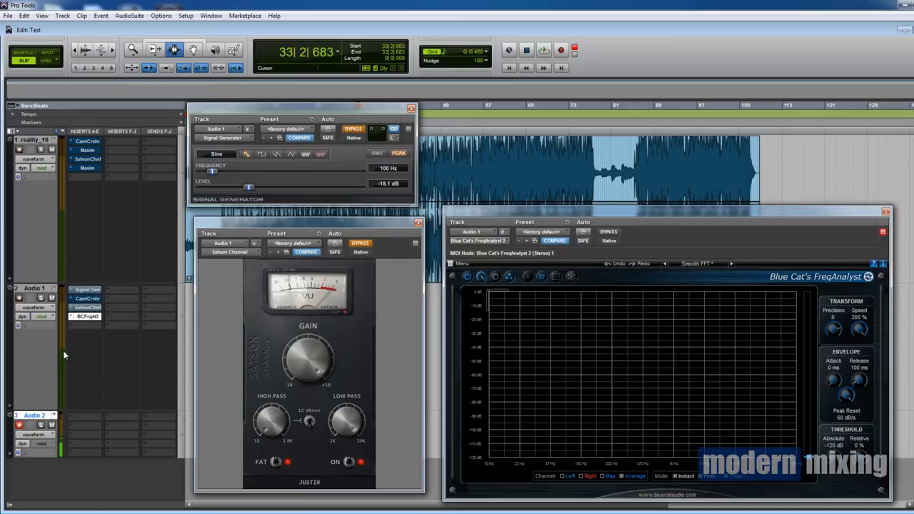